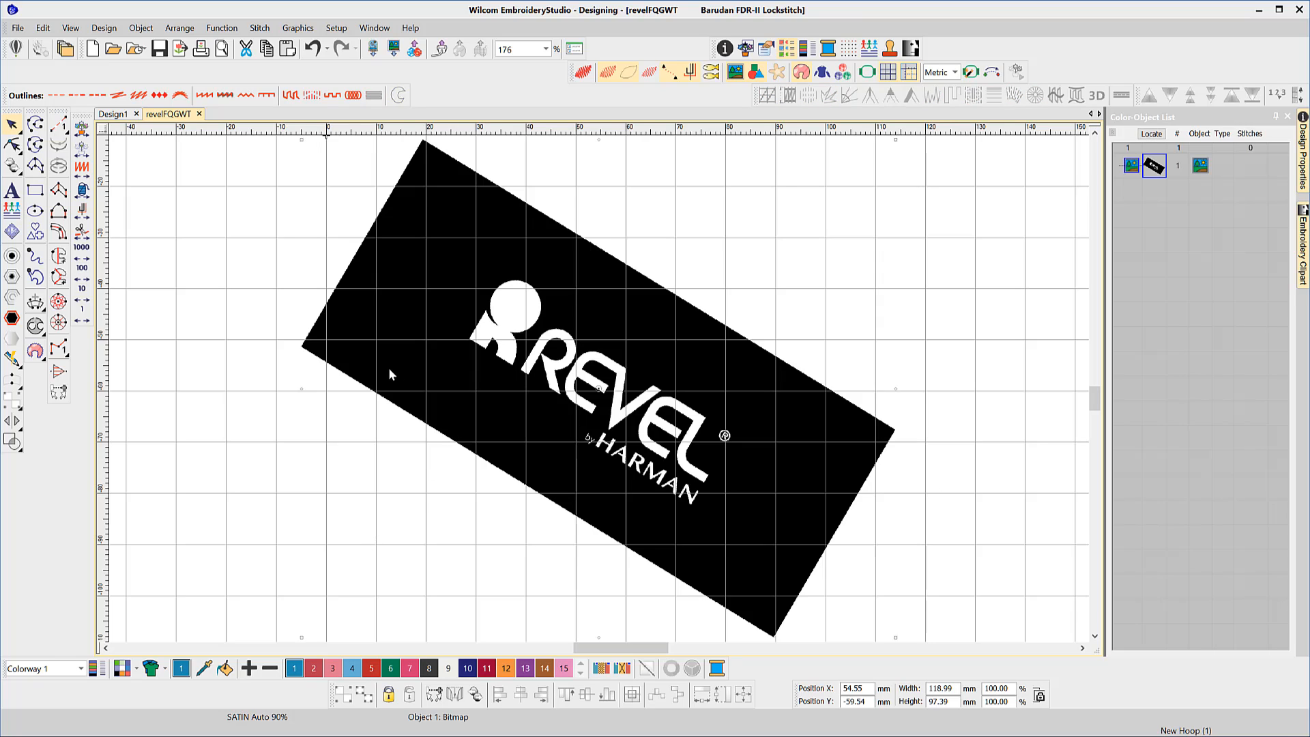
pyautogui.moveTo(303, 643)
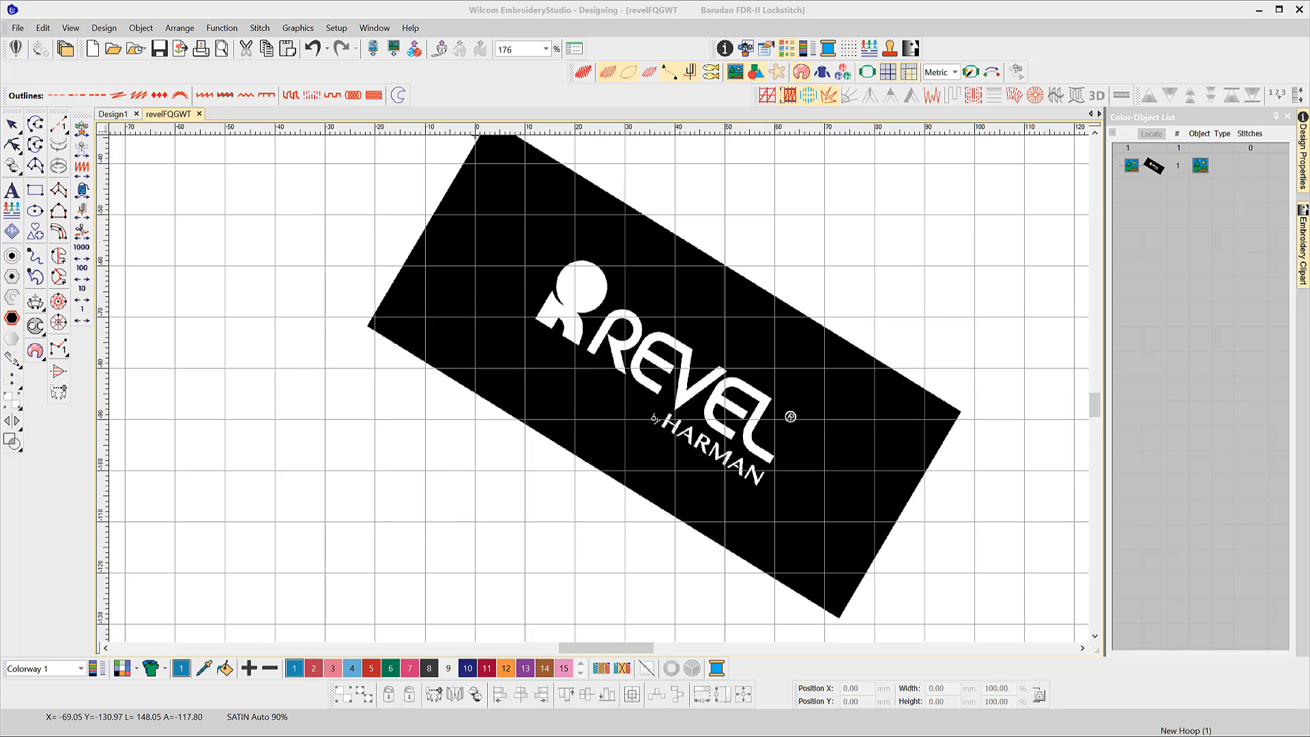
pyautogui.moveTo(361, 652)
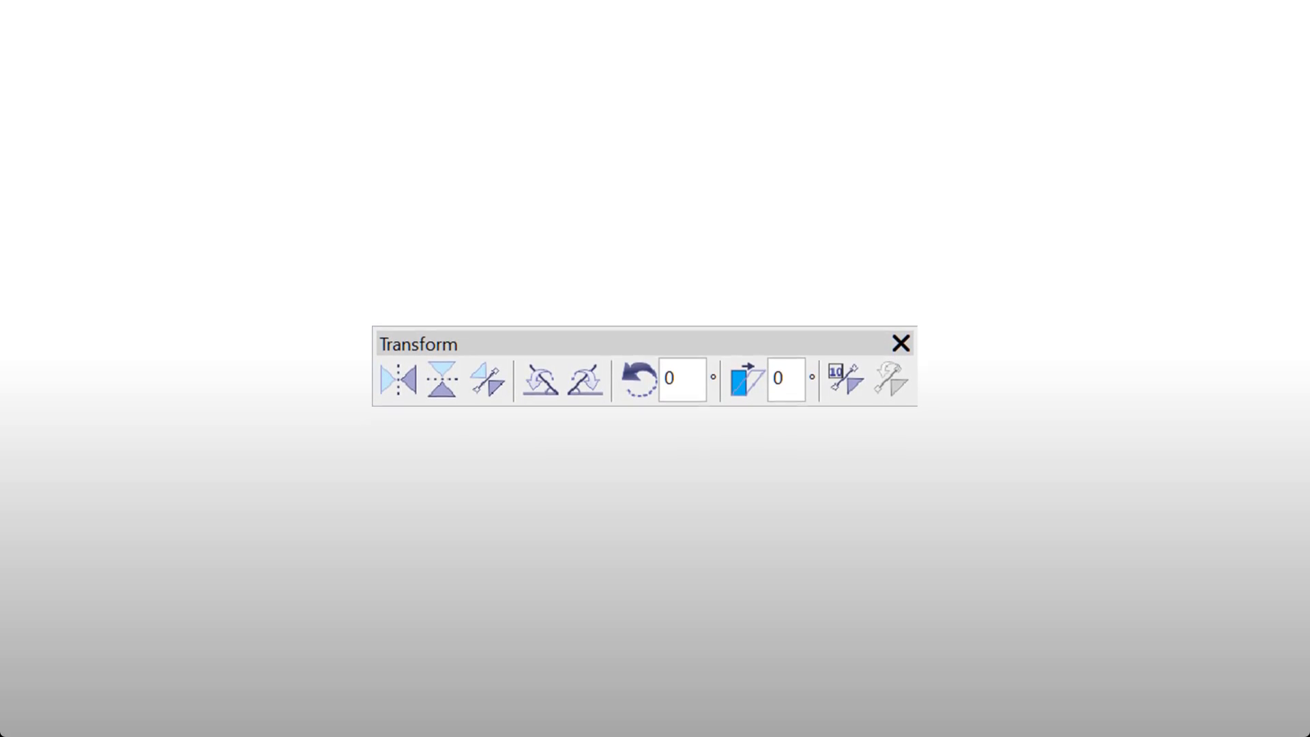
# Show the floating Transform toolbar via Window > Toolbars, then browse the Edit transform commands
pyautogui.click(374, 27)
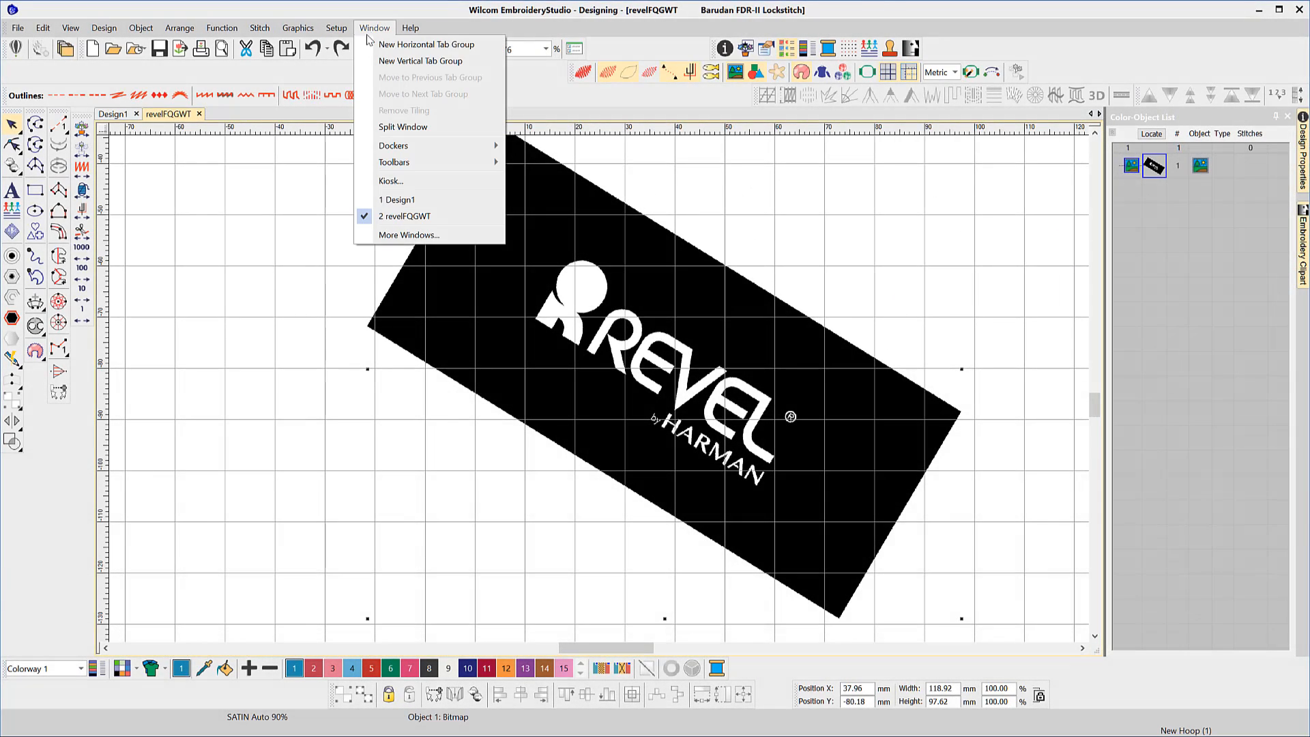
pyautogui.click(393, 163)
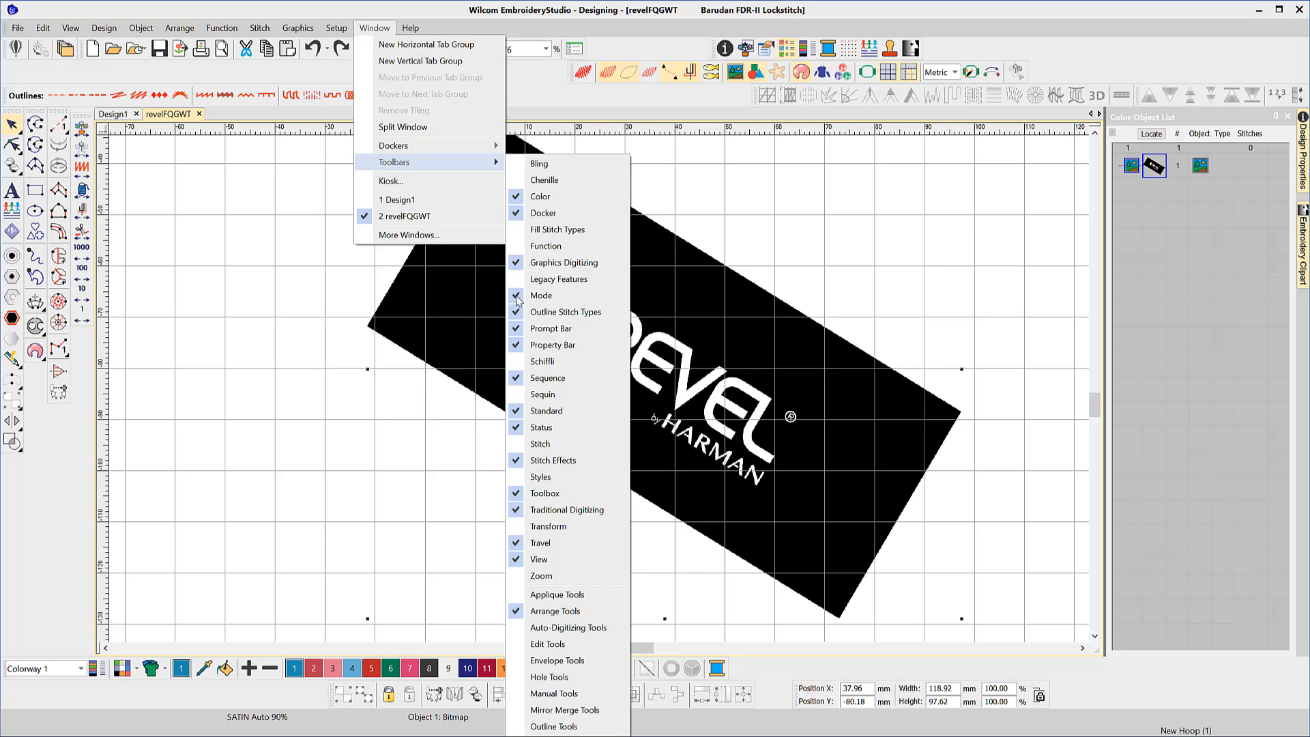
pyautogui.click(548, 526)
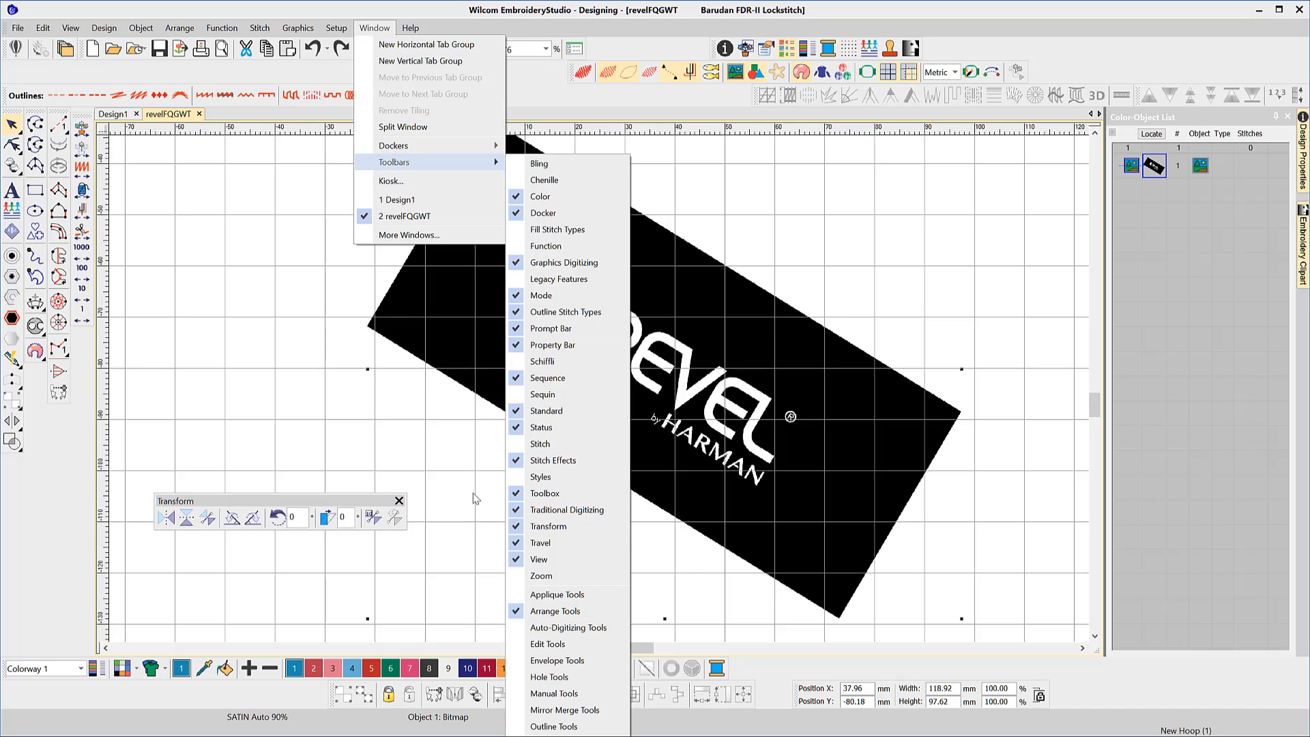
pyautogui.click(42, 28)
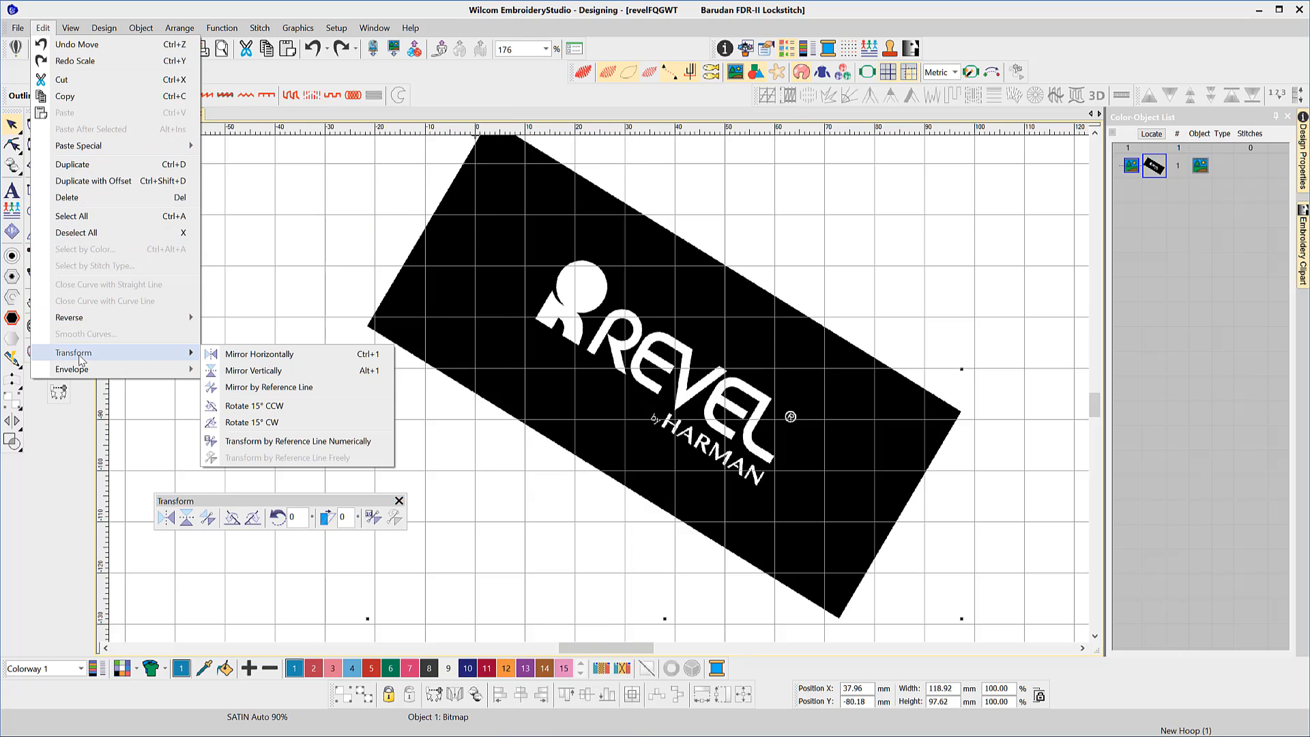
pyautogui.moveTo(292, 369)
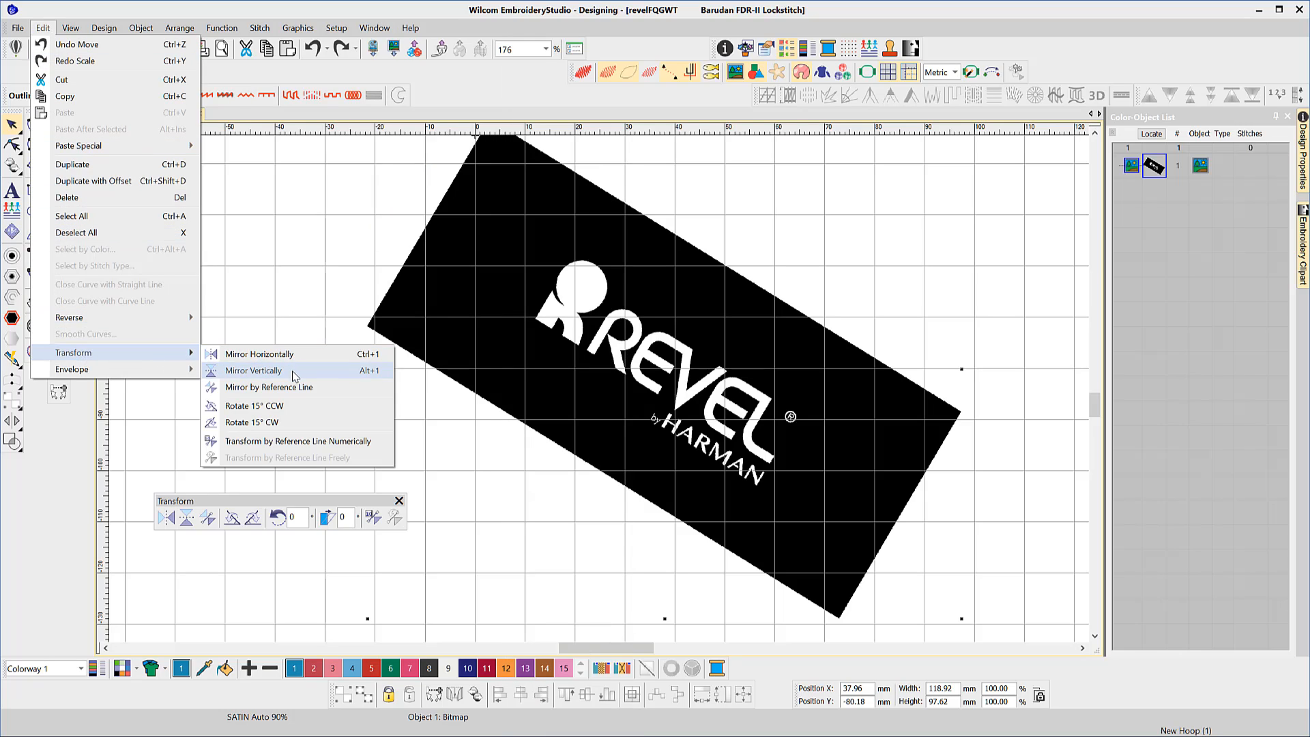
# Mirror the logo bitmap, flip it back to read normally and leave it at a shallower upward tilt
pyautogui.click(260, 353)
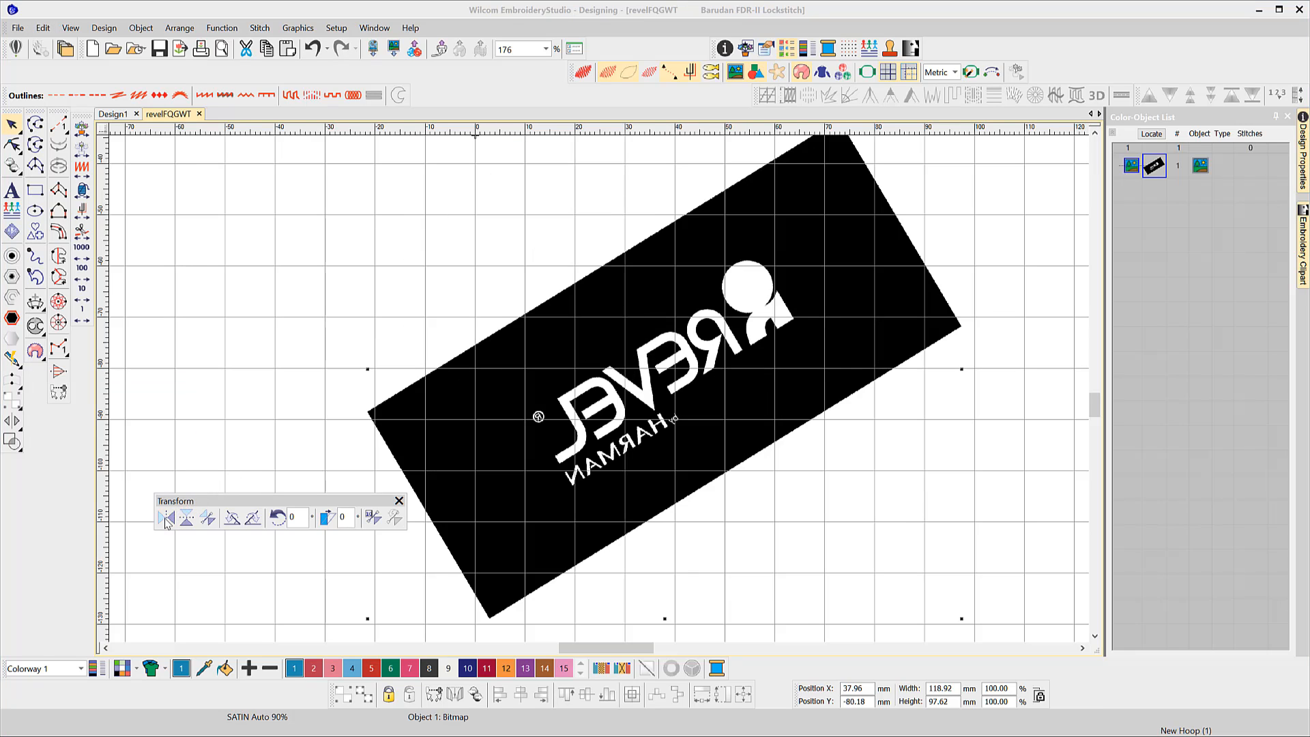
pyautogui.click(254, 517)
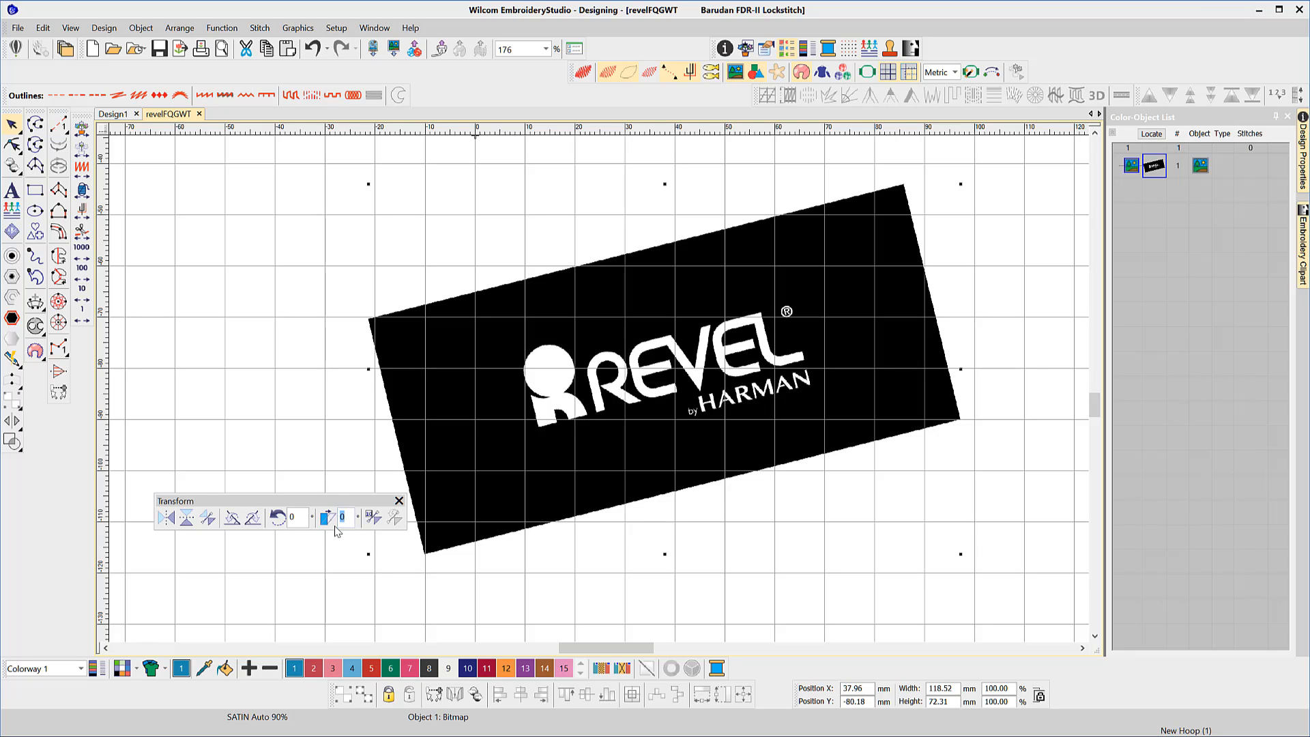
pyautogui.click(341, 516)
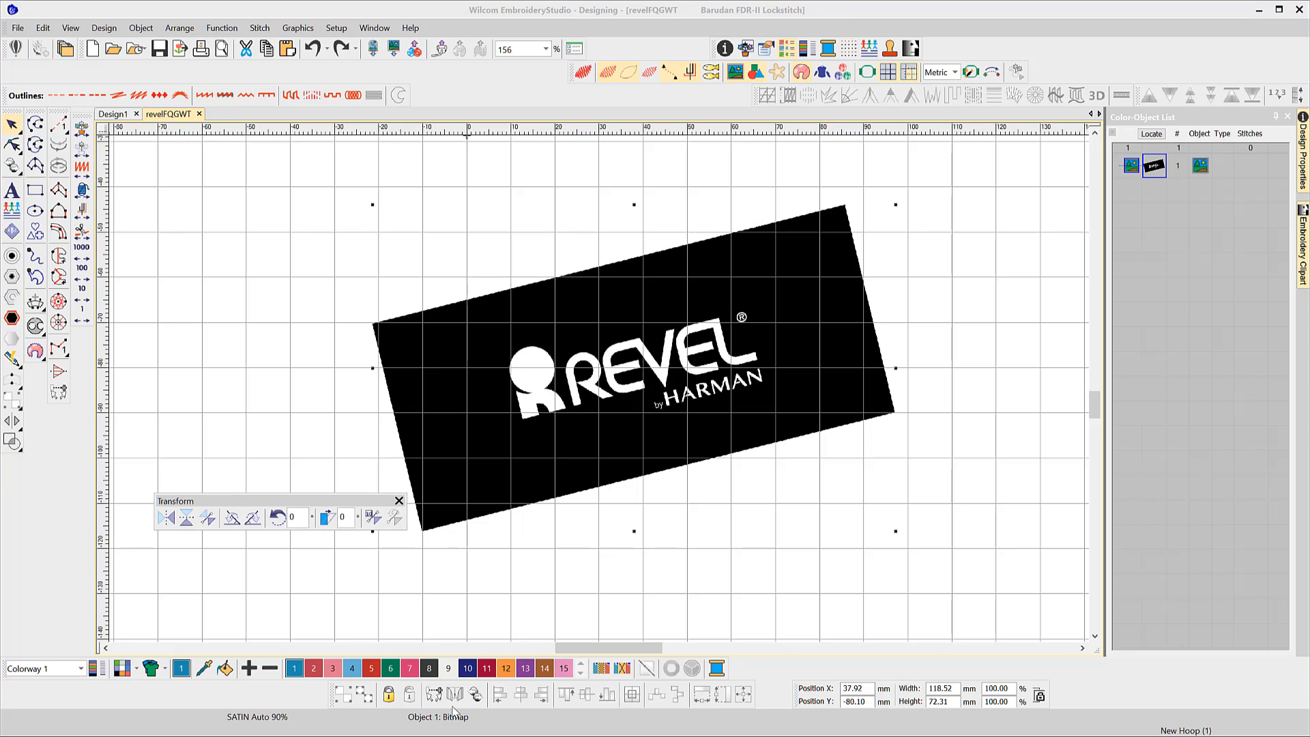
pyautogui.click(371, 516)
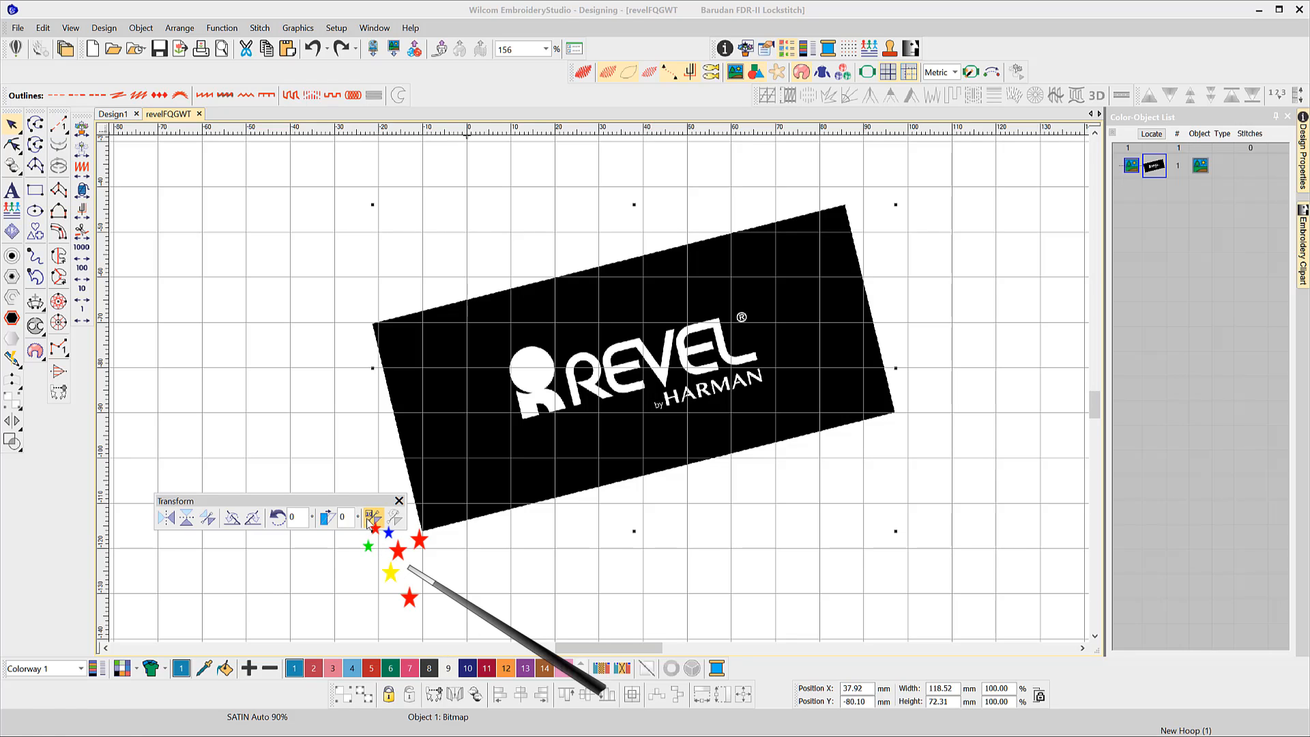
# Straighten the logo with a reference line along the text baseline rotated to 0°
pyautogui.click(374, 517)
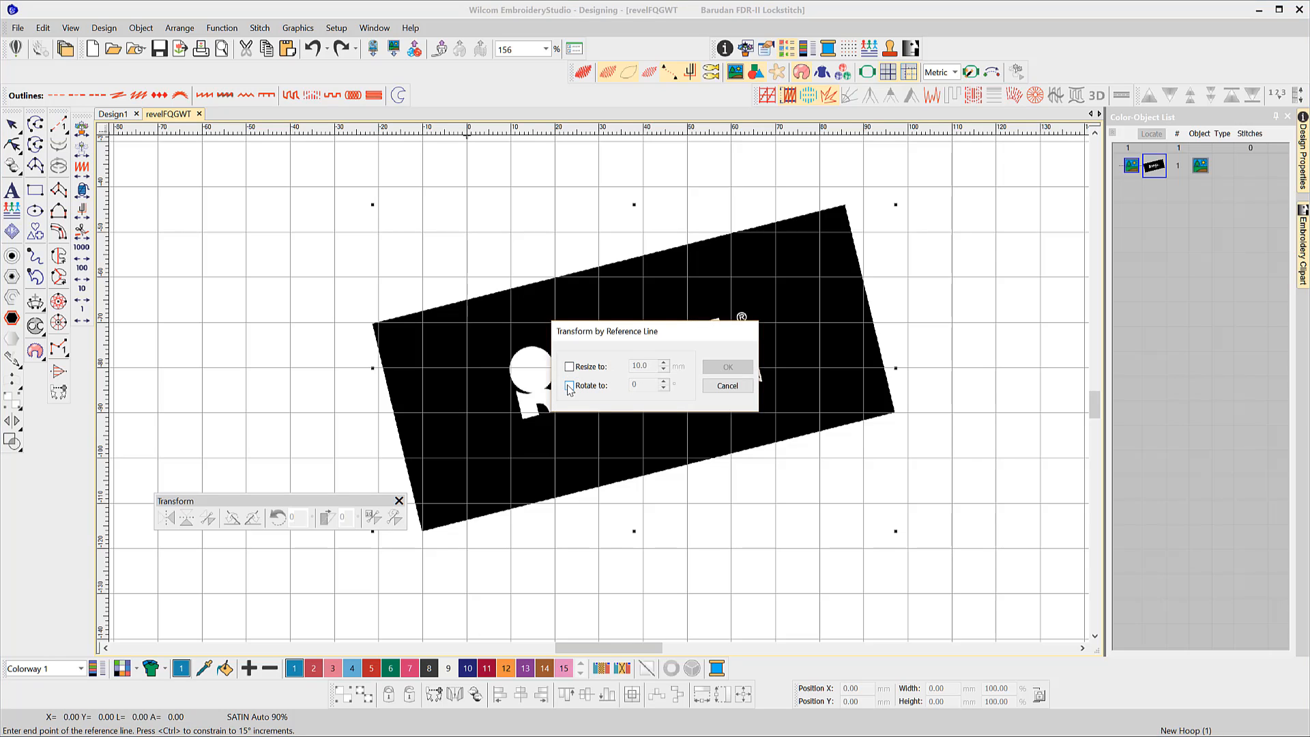
pyautogui.click(724, 365)
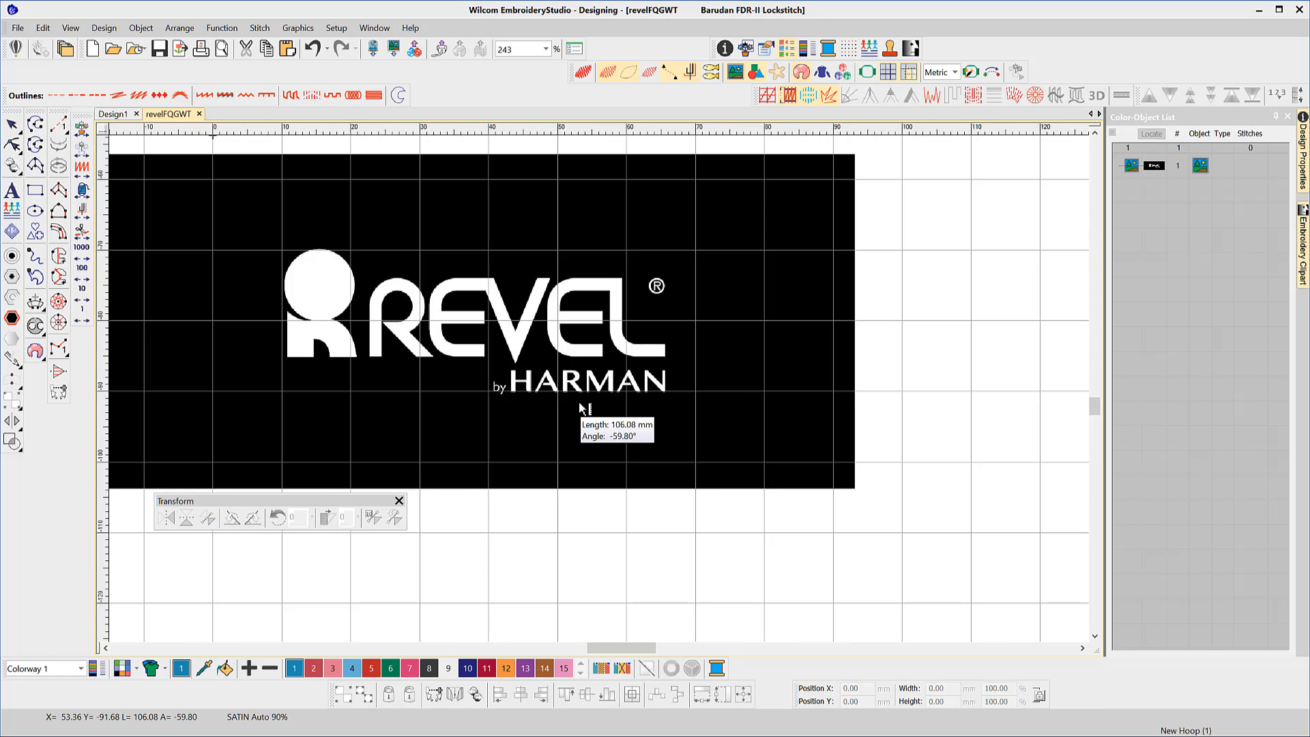
pyautogui.moveTo(585, 389)
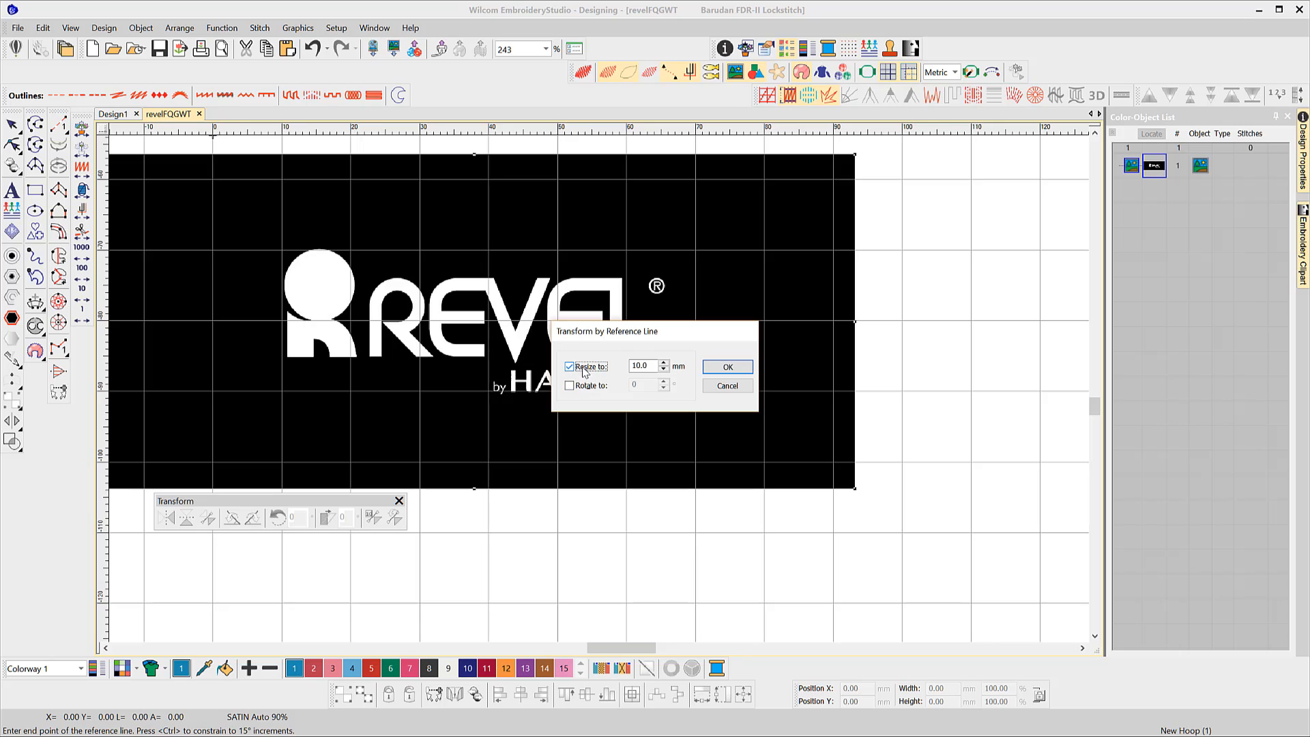
# Resize the level logo along a reference line to a new length of 5 and apply it
pyautogui.tripleClick(647, 365)
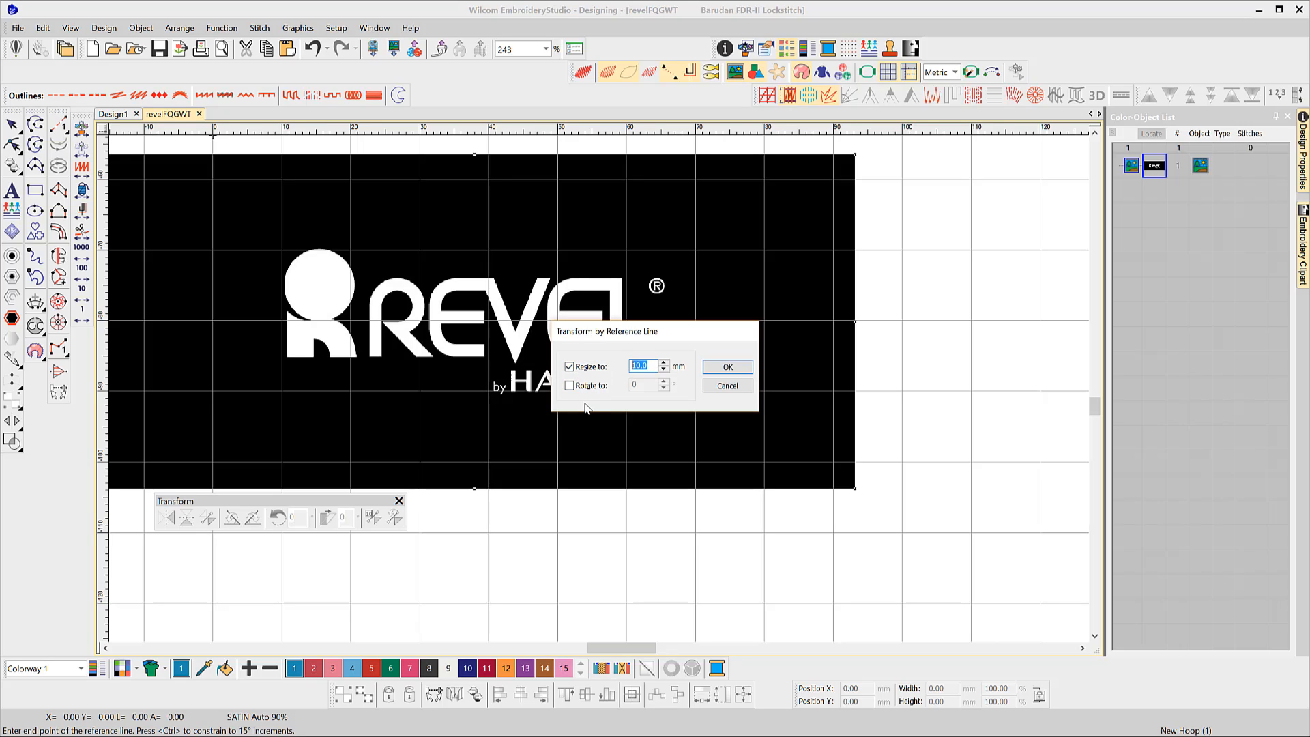
pyautogui.write('5')
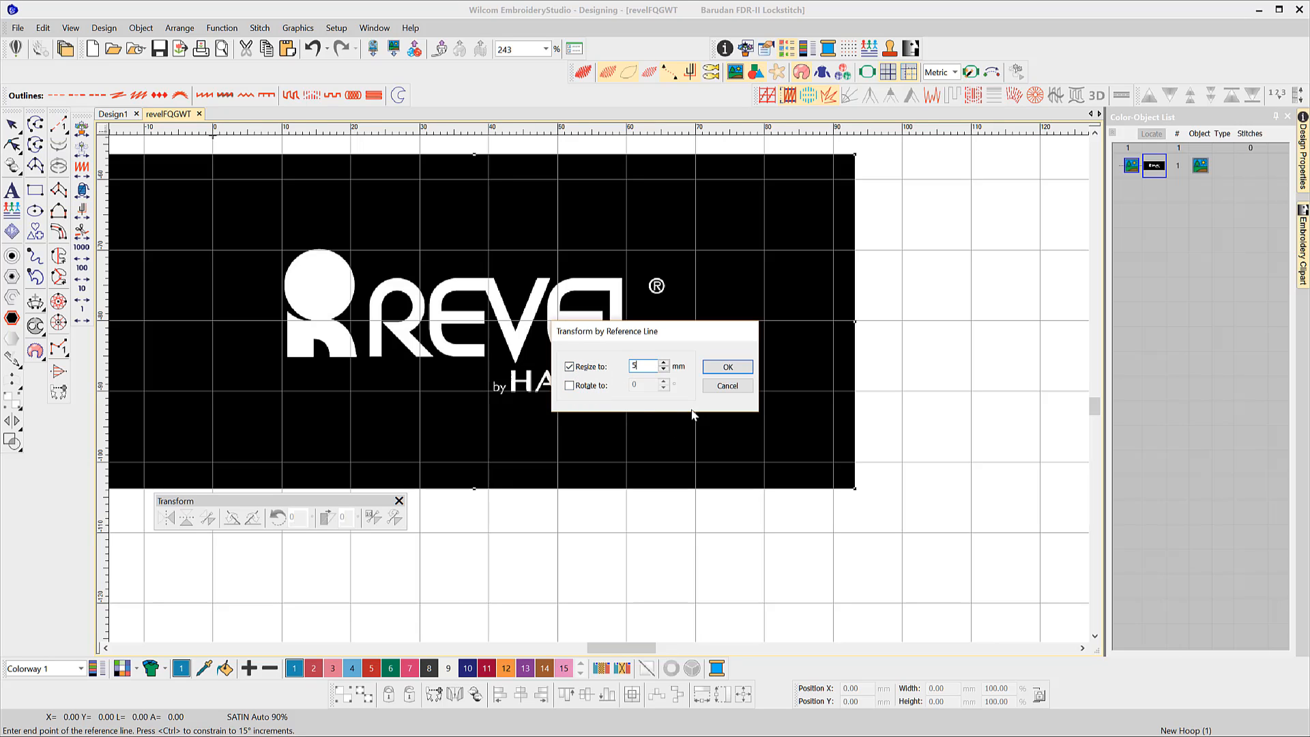
pyautogui.click(726, 367)
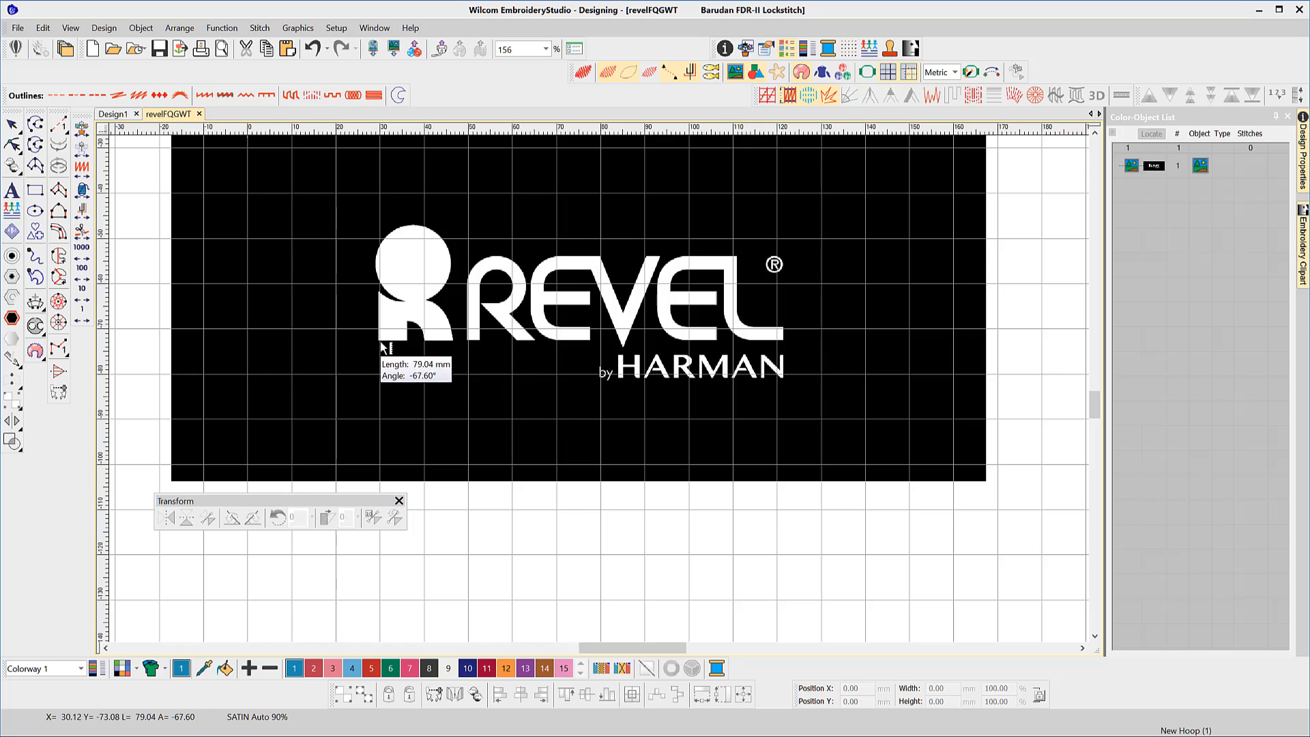
pyautogui.moveTo(653, 336)
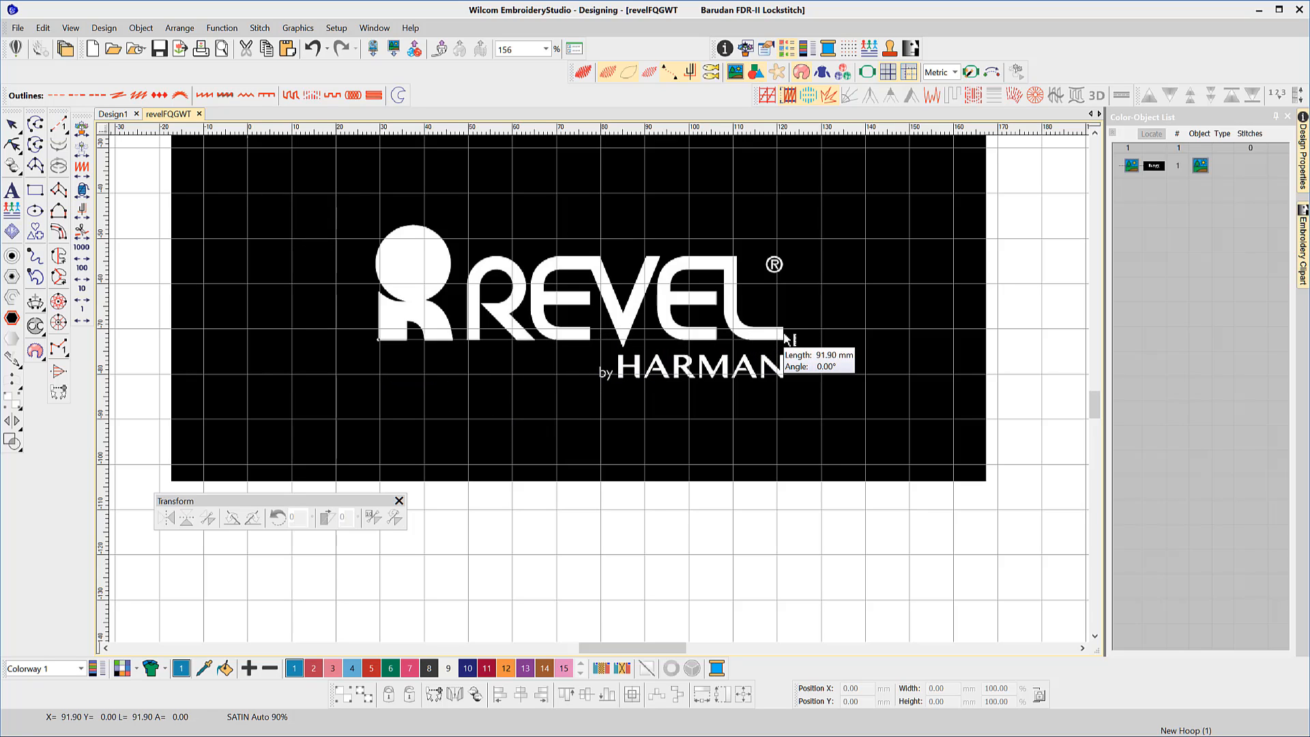
pyautogui.moveTo(739, 386)
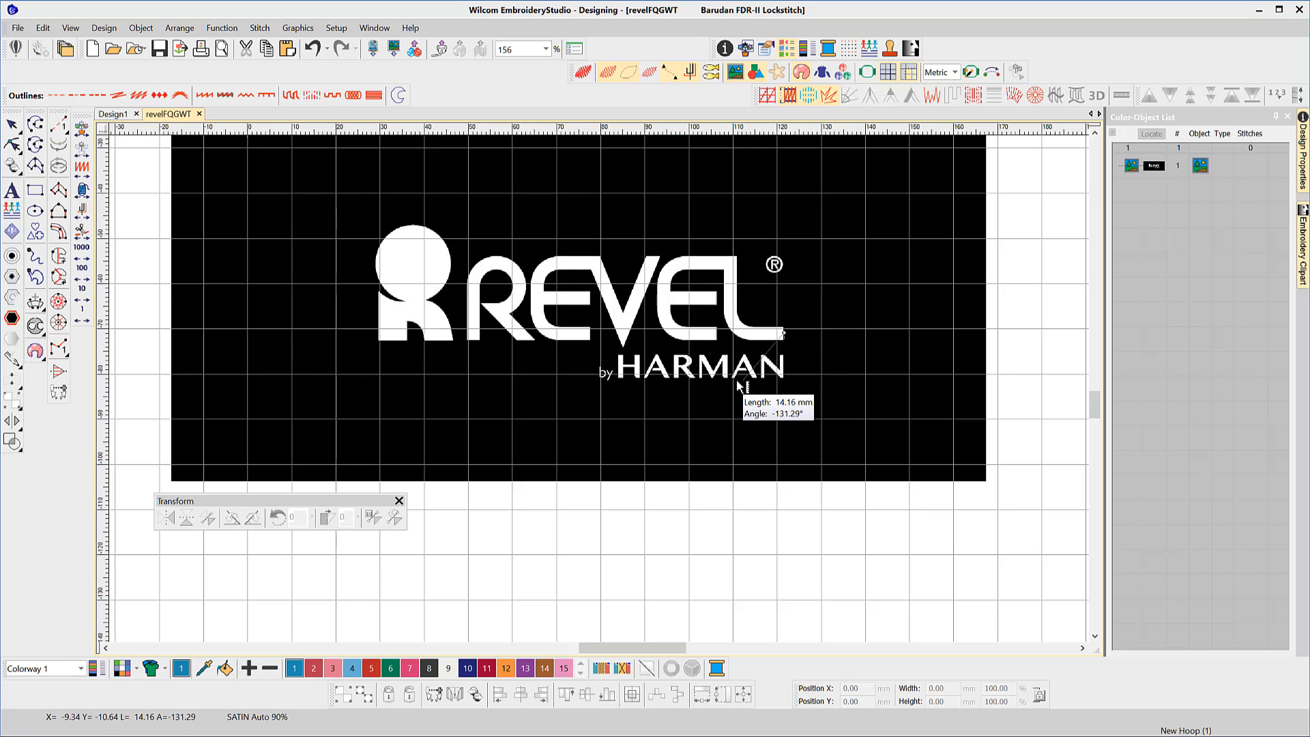
pyautogui.moveTo(728, 360)
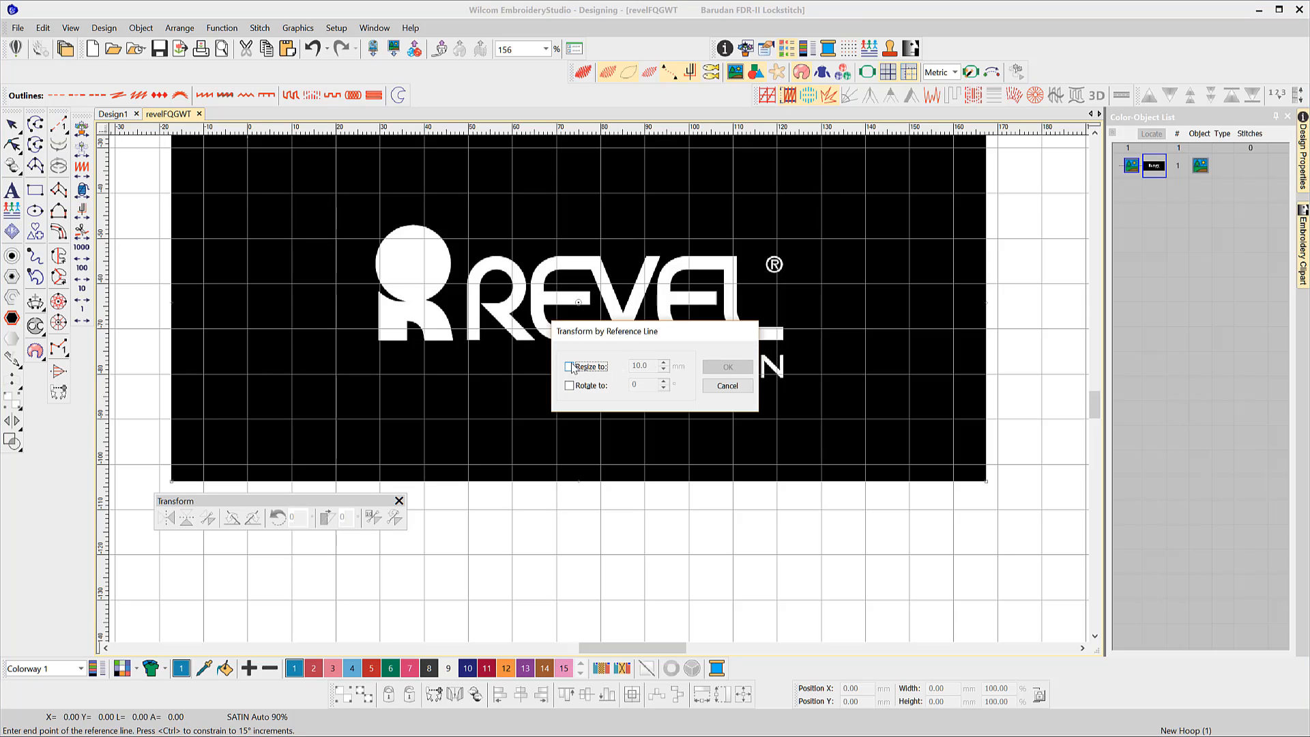
# Turn the logo vertical with a reference line resized to 100 mm and rotated to 90°
pyautogui.click(570, 366)
pyautogui.write('100')
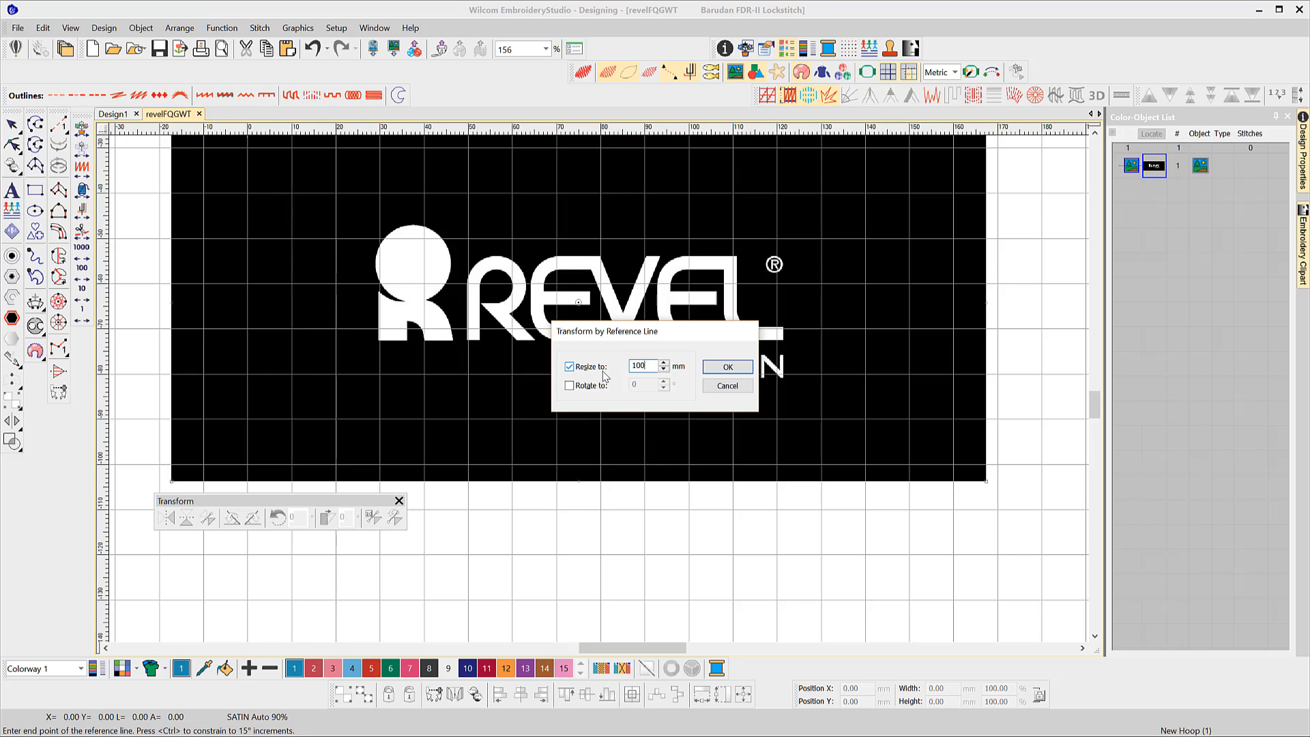
pyautogui.click(569, 385)
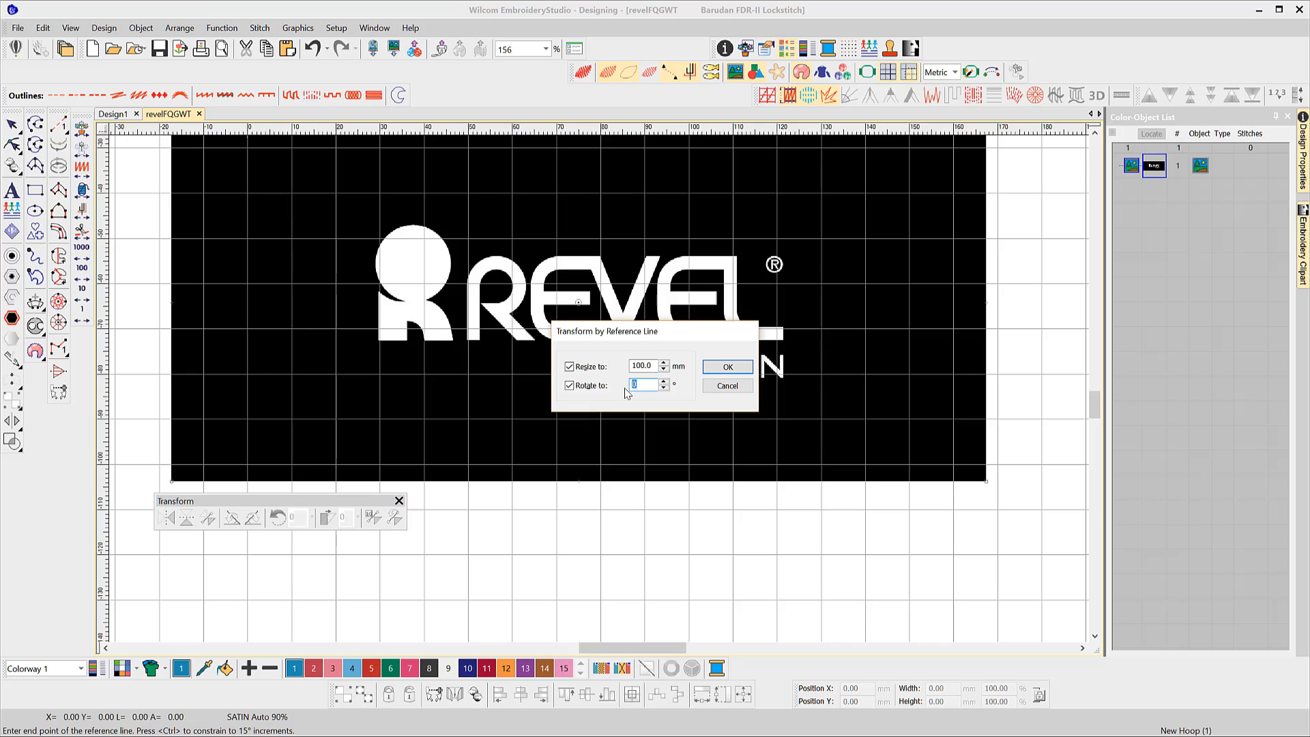
pyautogui.write('90')
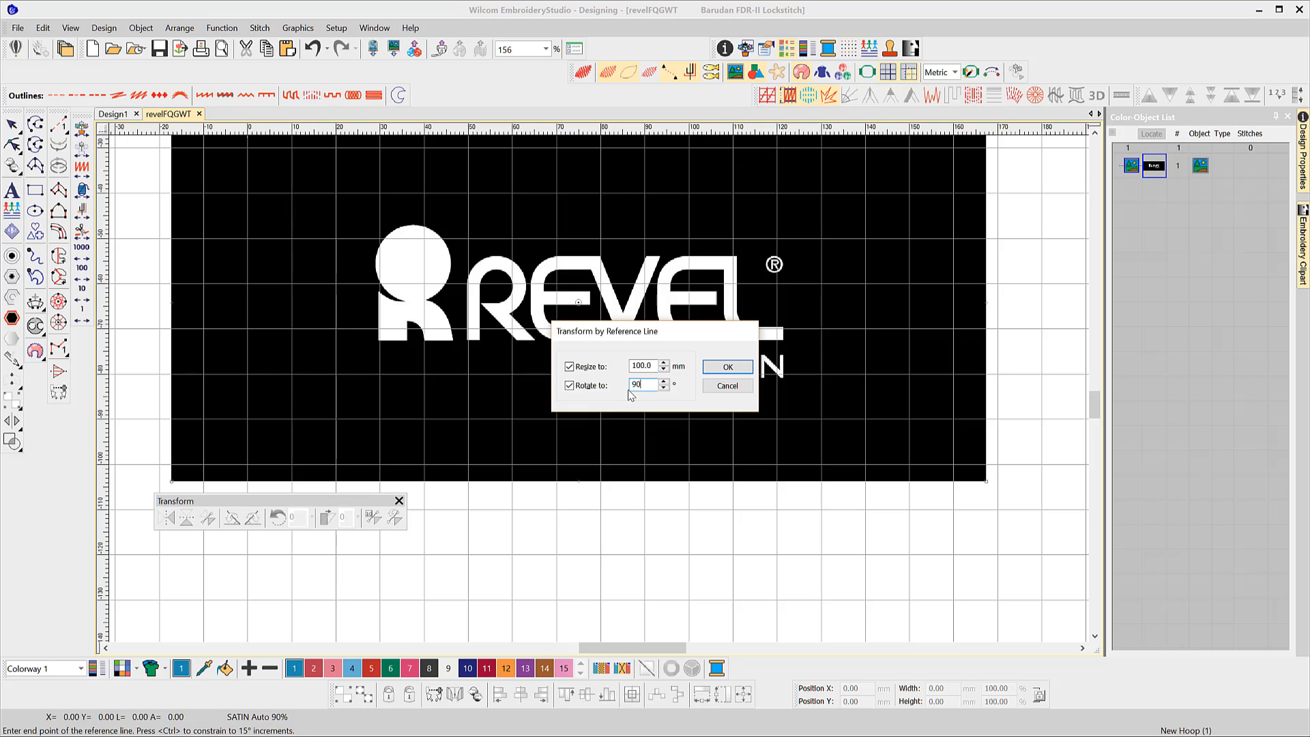
pyautogui.click(726, 365)
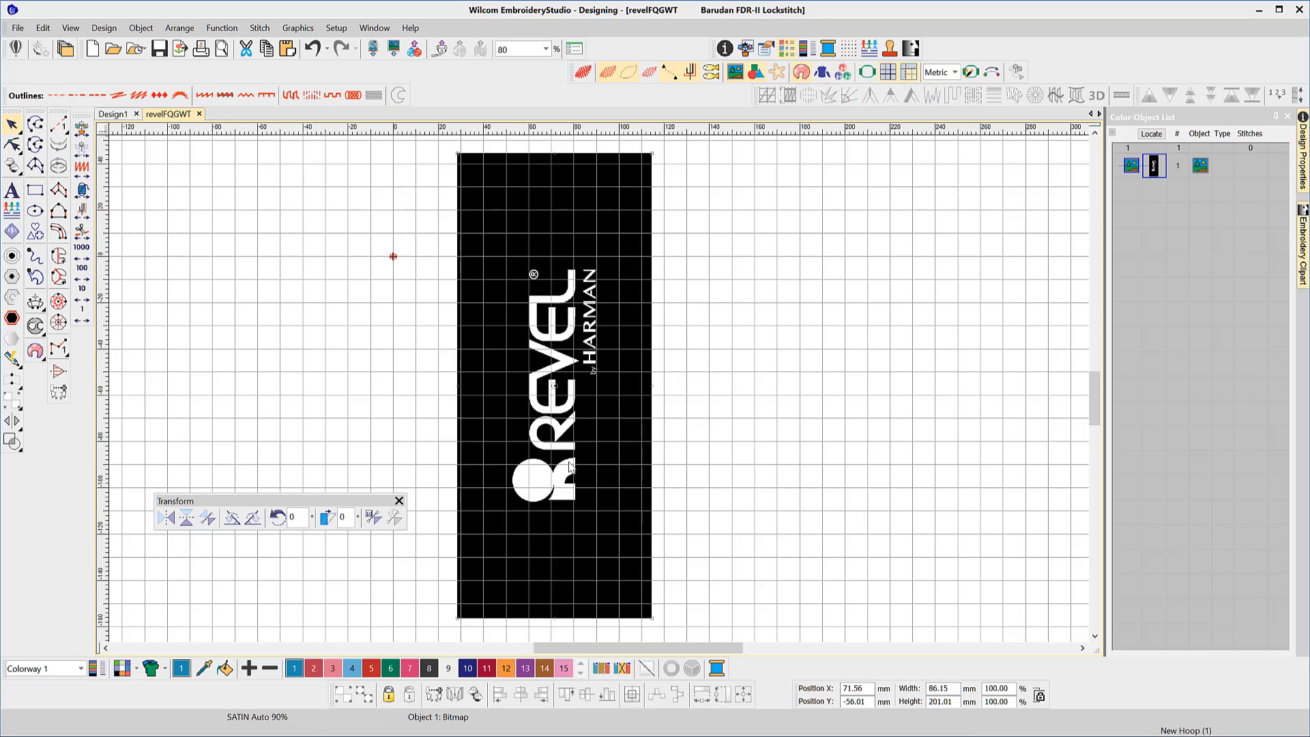
pyautogui.moveTo(412, 311)
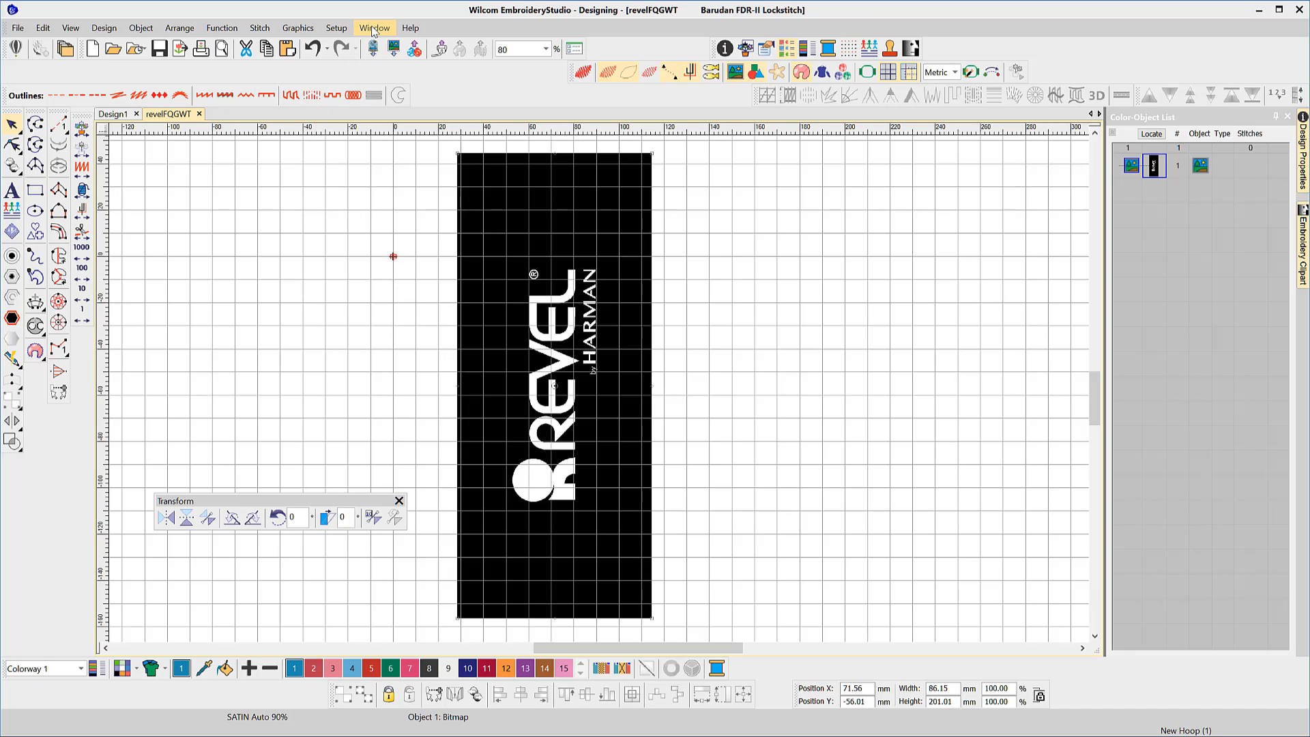
# Reopen the Edit transform command list beside the vertical logo
pyautogui.click(43, 27)
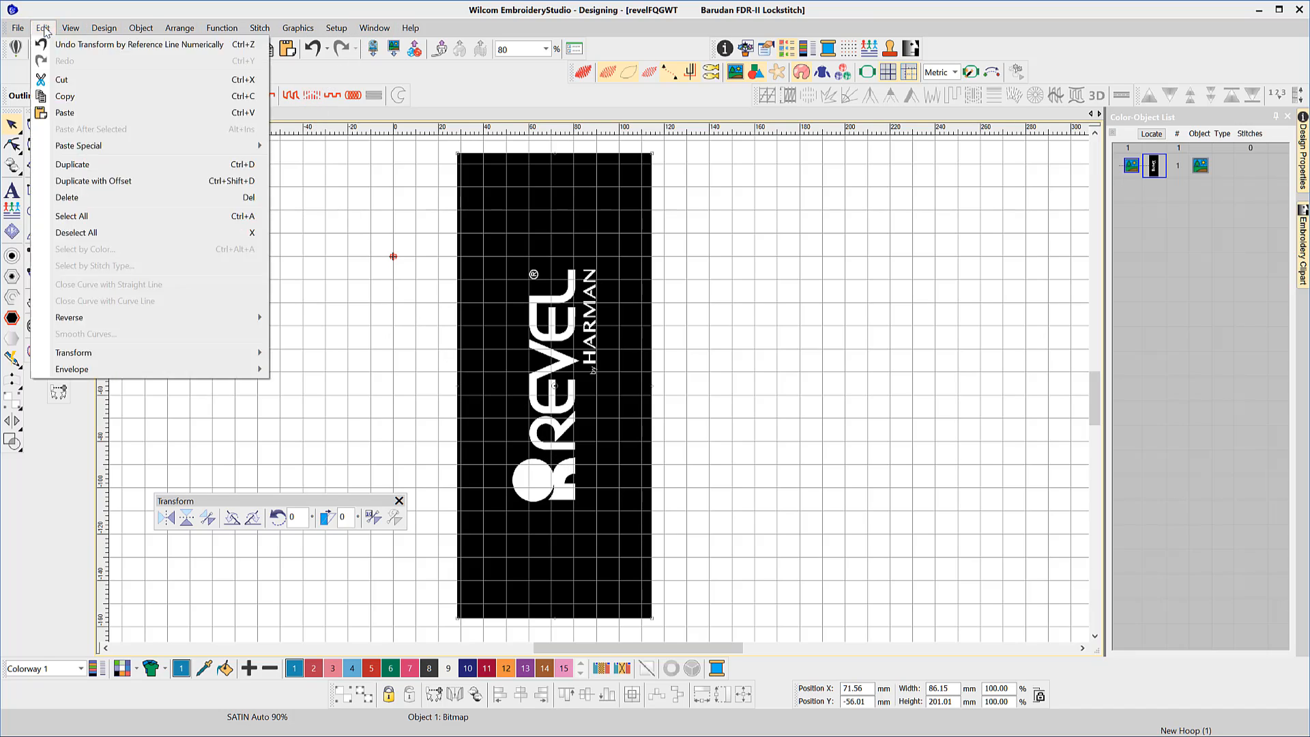
pyautogui.moveTo(74, 352)
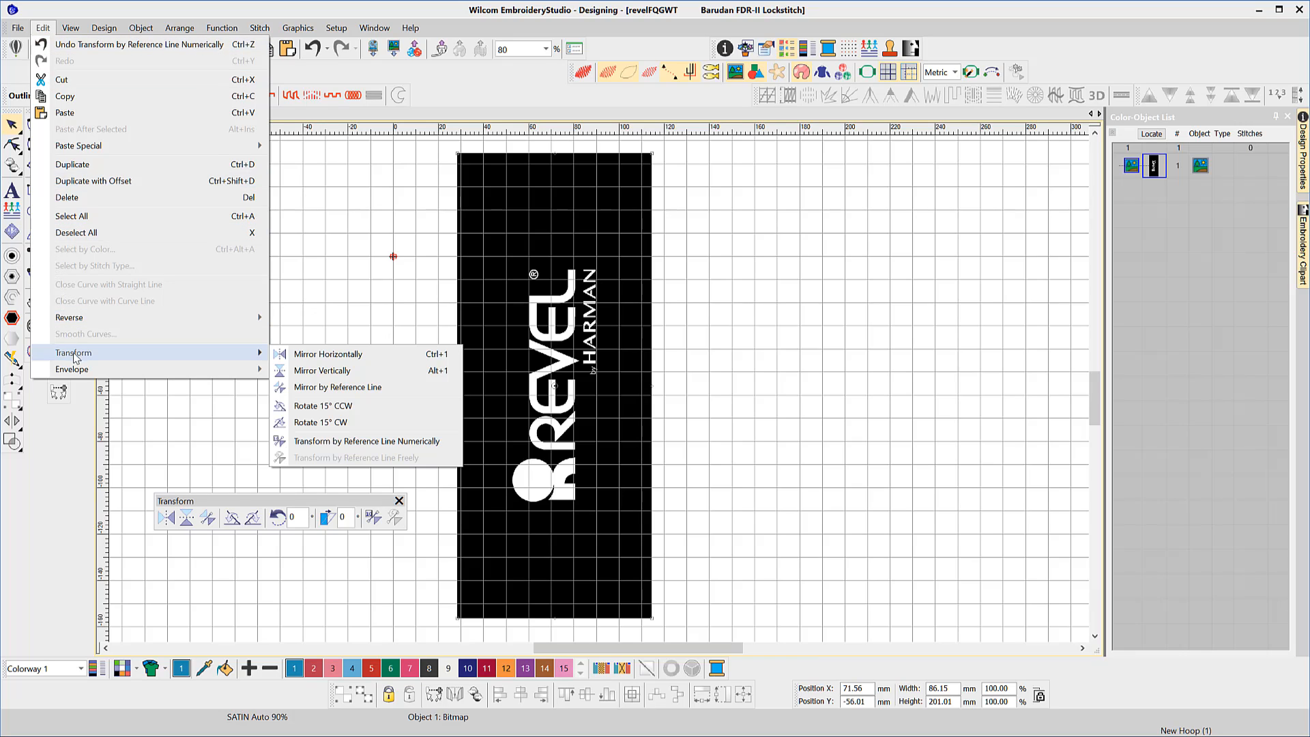
pyautogui.moveTo(347, 386)
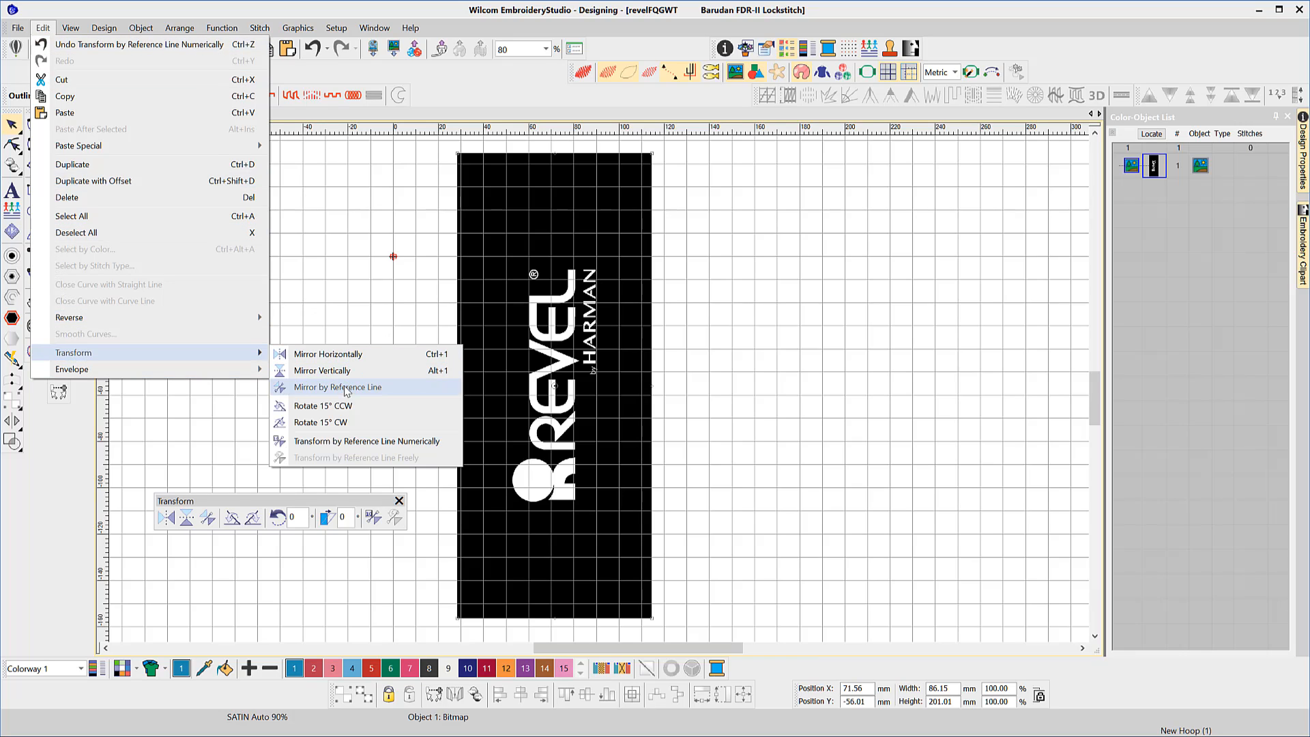